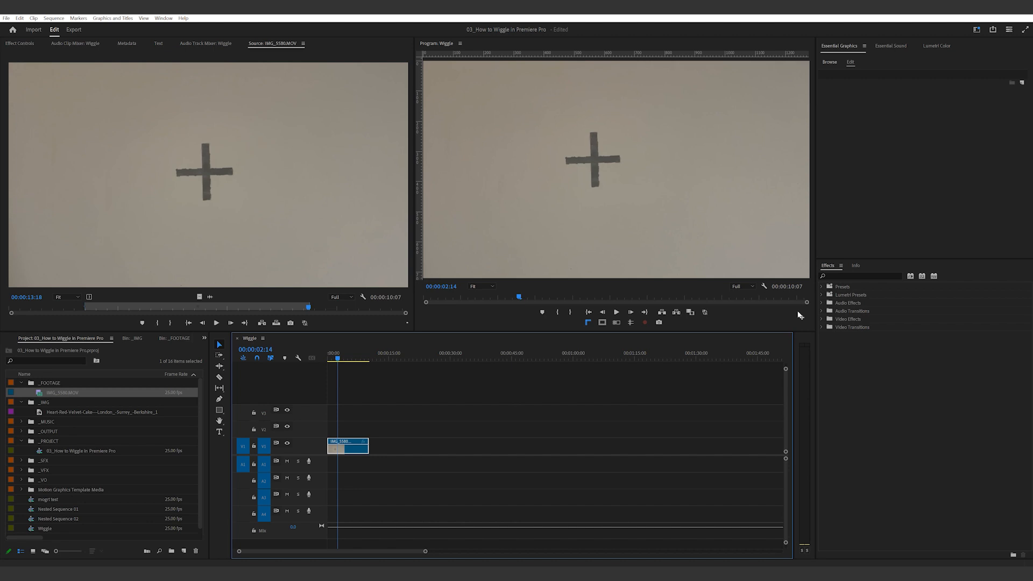
Step: Nest the cross footage clip as Nested Sequence 03
right_click(348, 448)
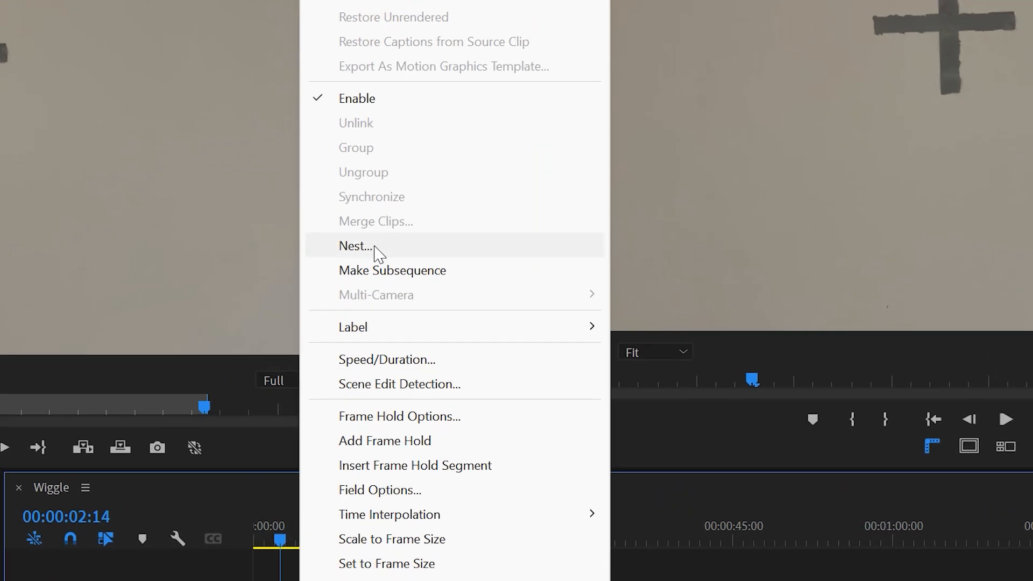
left_click(355, 245)
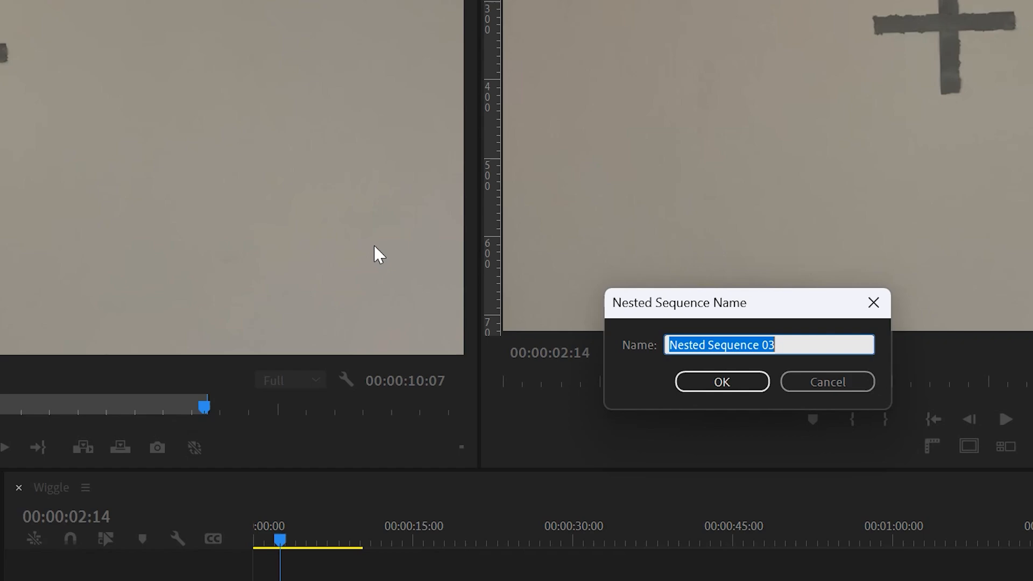
left_click(721, 380)
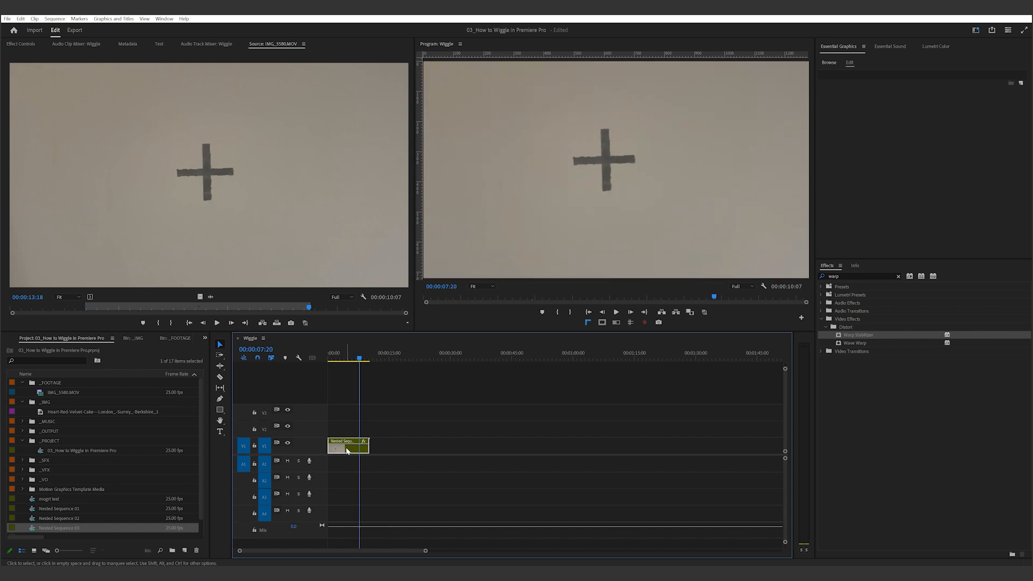
Step: Inside Nested Sequence 03, disable the cross footage clip under the title and return to the Wiggle sequence
double_click(347, 447)
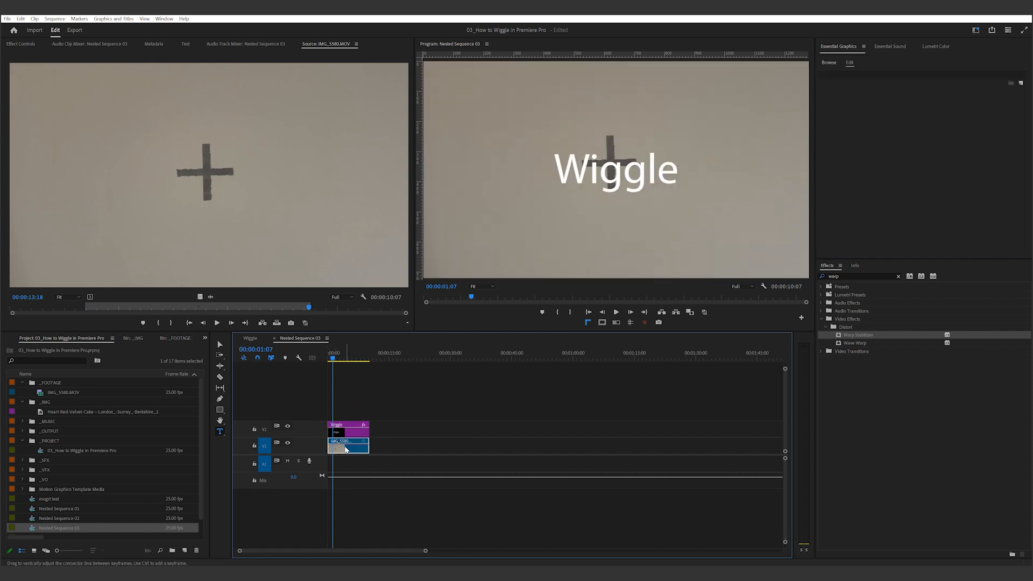
right_click(348, 446)
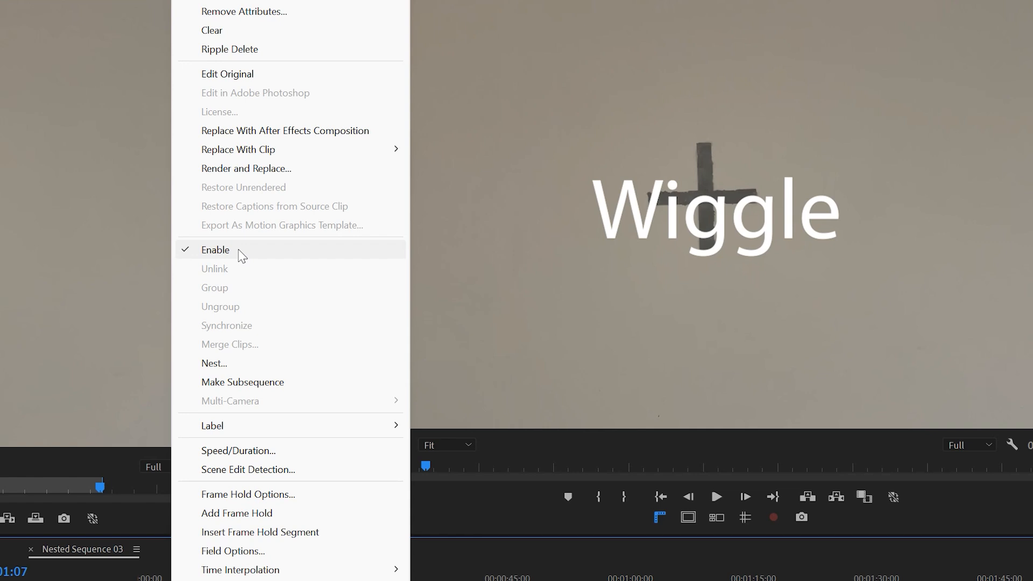
left_click(215, 250)
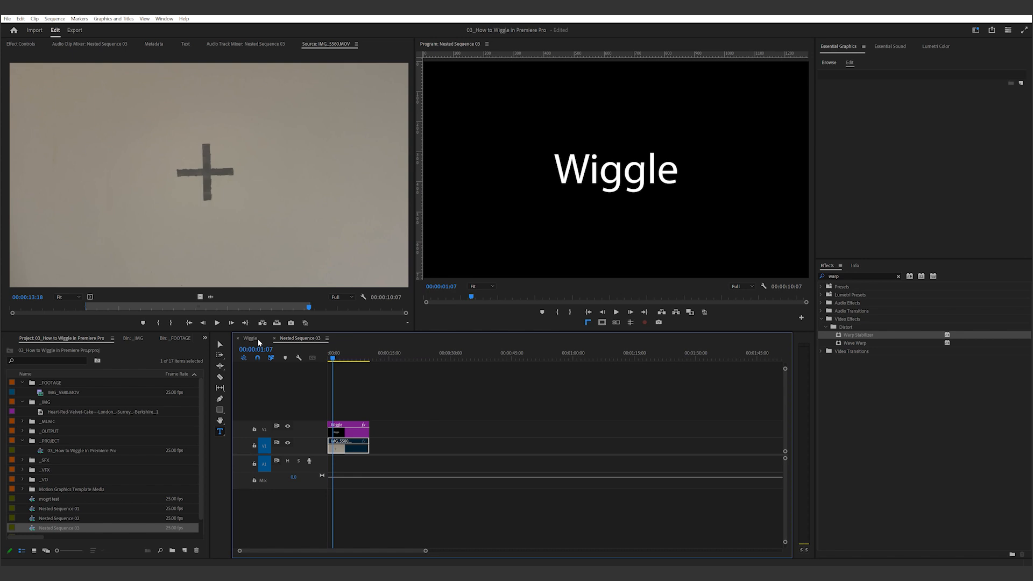
left_click(248, 338)
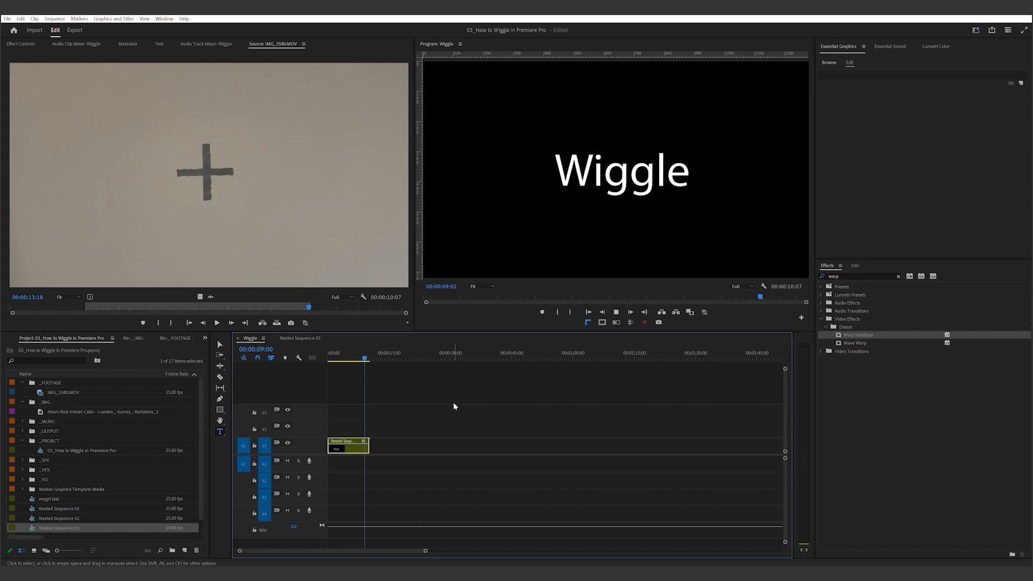
Step: Move the playhead to the start and extend the nested clip until Warp Stabilizer asks to analyze
left_click(330, 357)
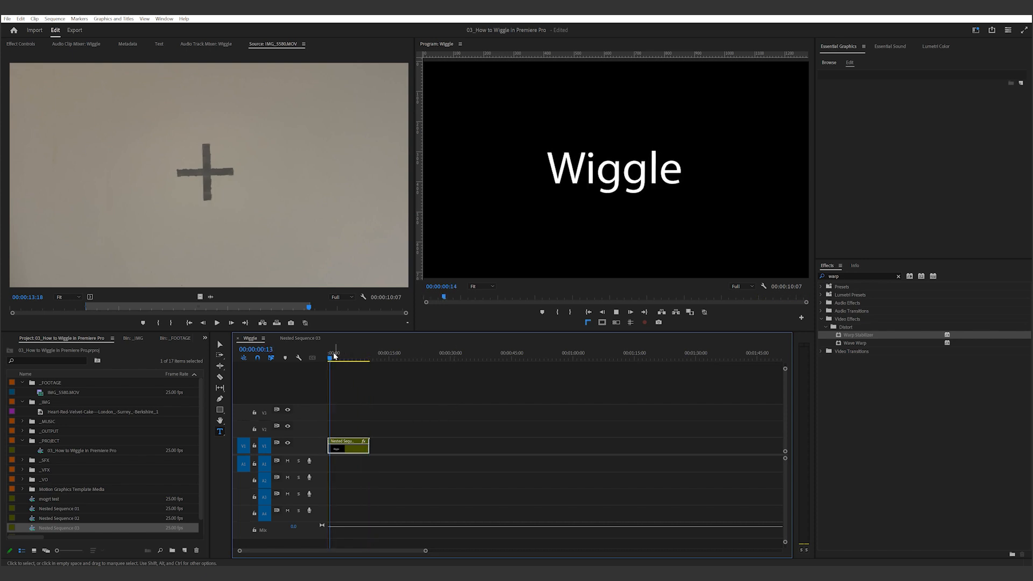
left_click(337, 356)
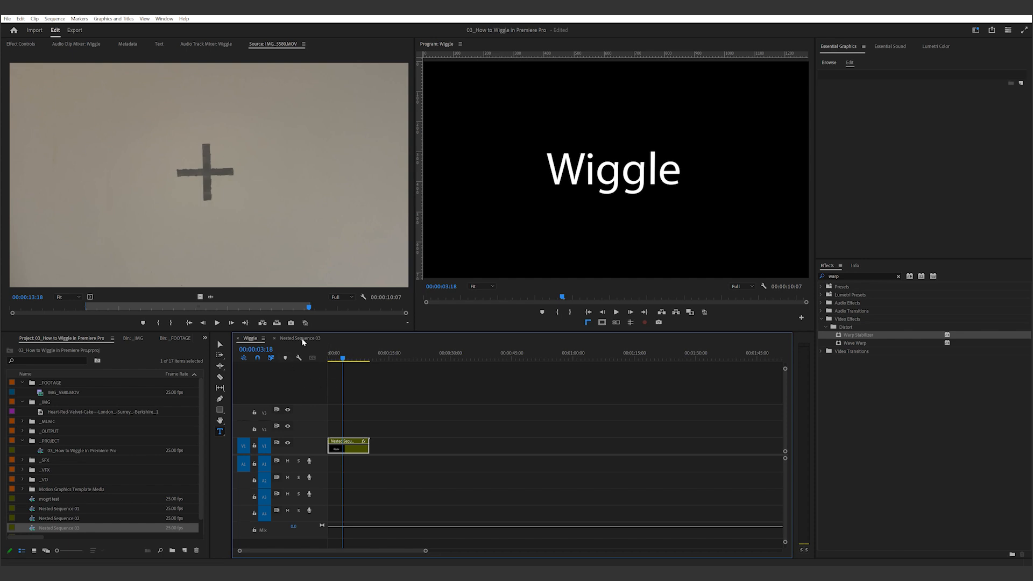
mouse_move(420, 461)
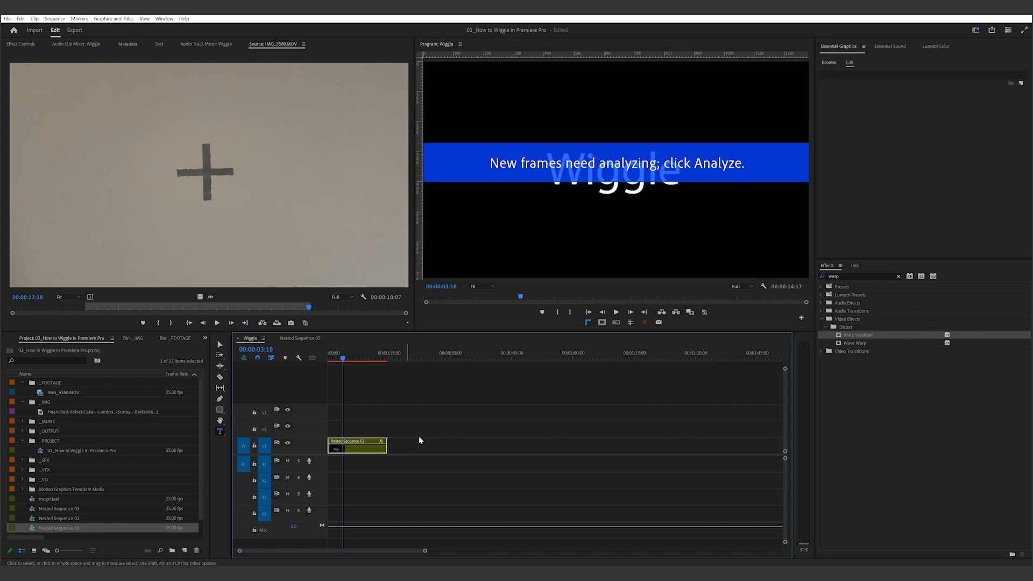
mouse_move(78, 61)
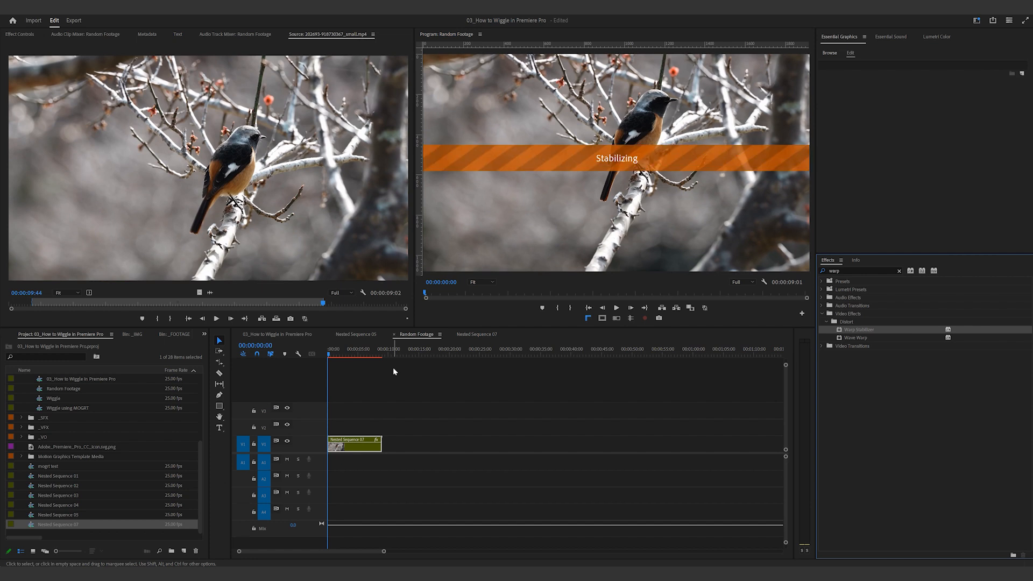
Step: Let Warp Stabilizer finish and play the Random footage title over black
left_click(616, 307)
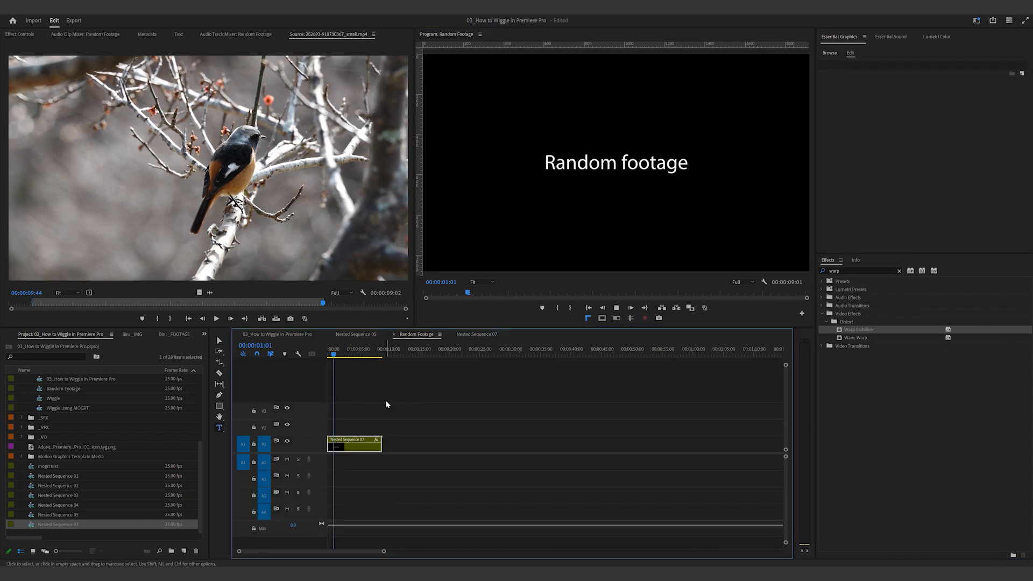
left_click(345, 356)
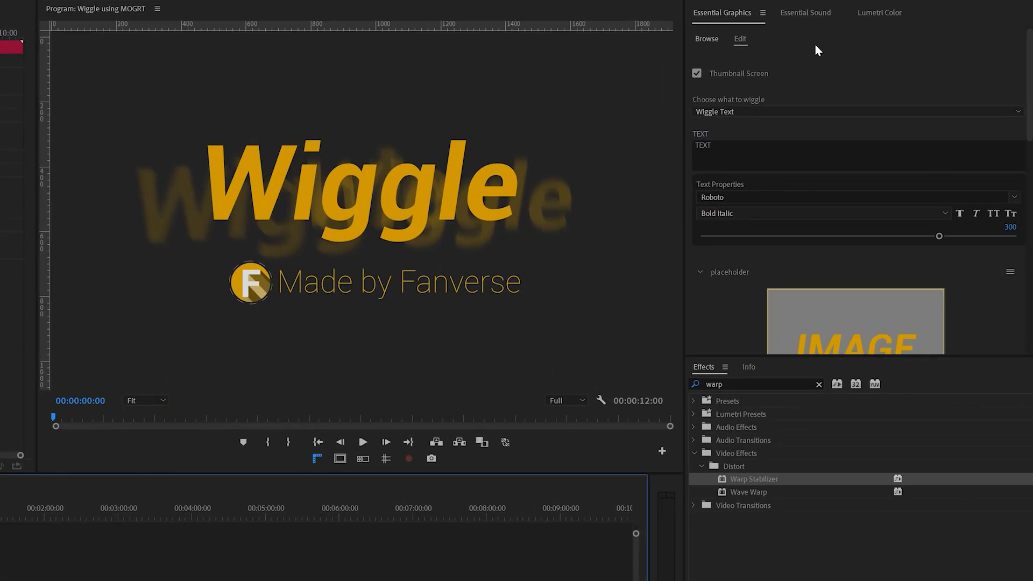
Step: Turn off the thumbnail screen, target Wiggle Text, enter WIGGLE and set Segoe UI Variable Bold Text
left_click(696, 73)
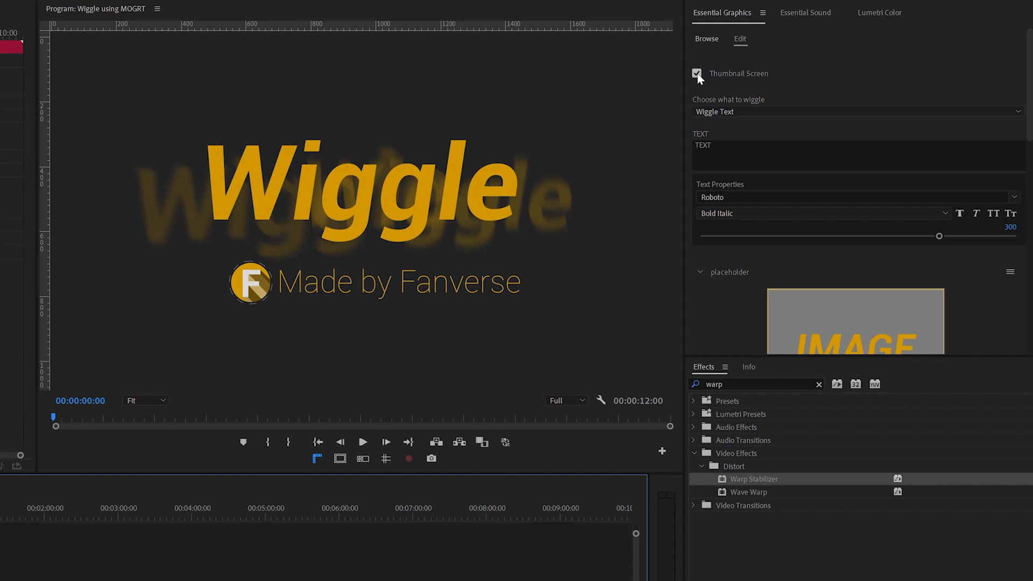
left_click(696, 73)
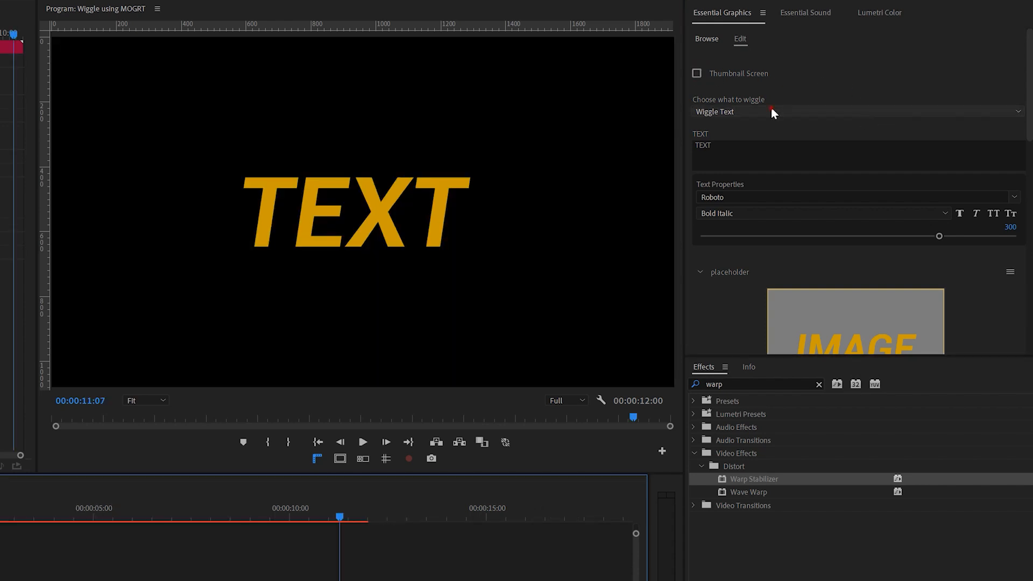
left_click(857, 111)
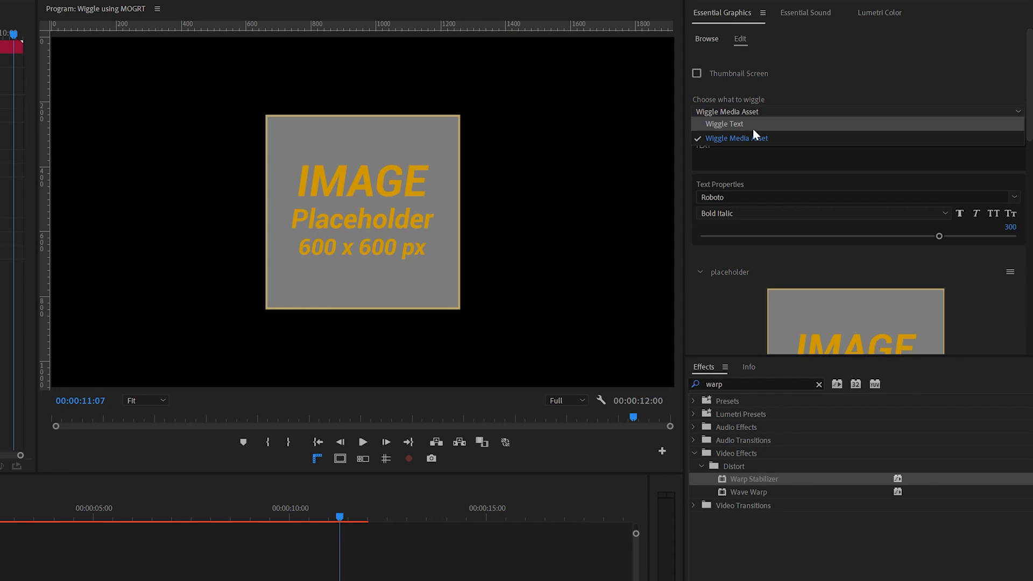
left_click(724, 123)
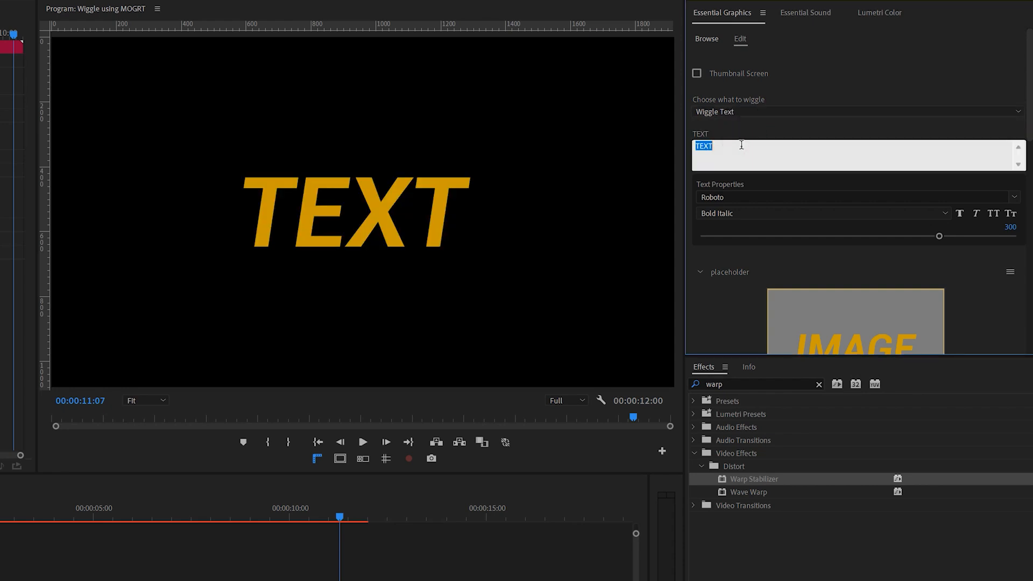
type("WIGGLE")
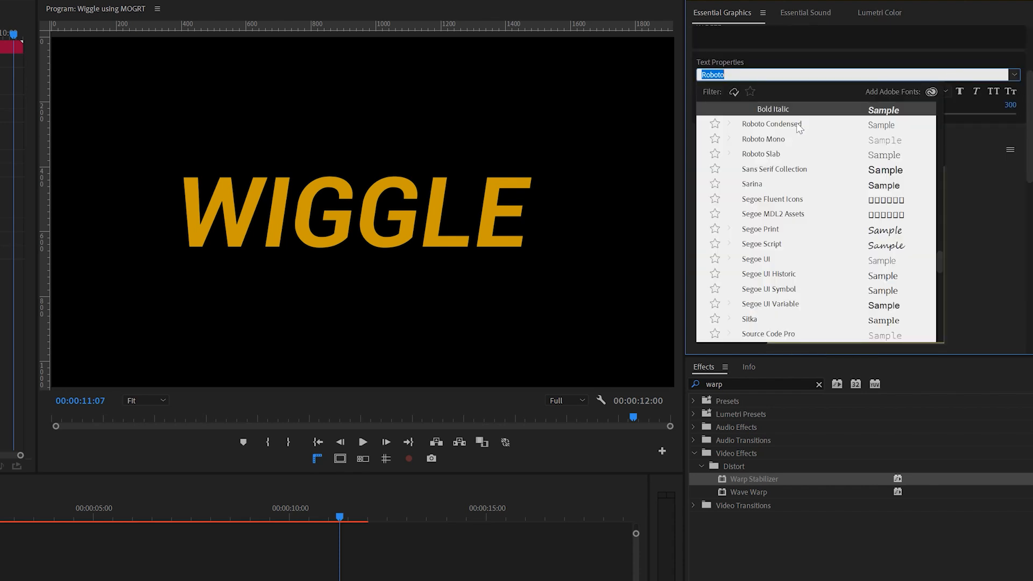
left_click(770, 304)
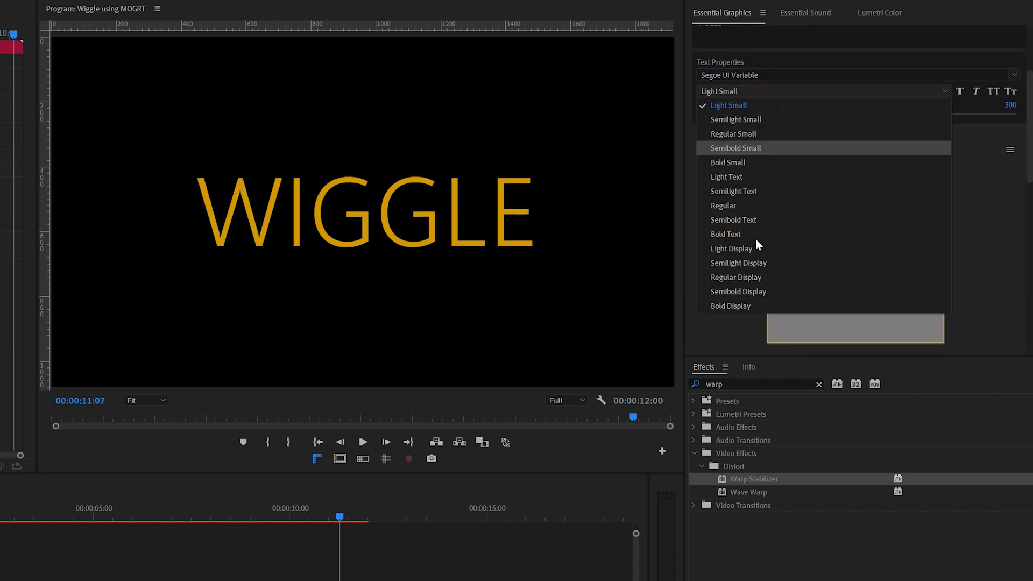
left_click(725, 233)
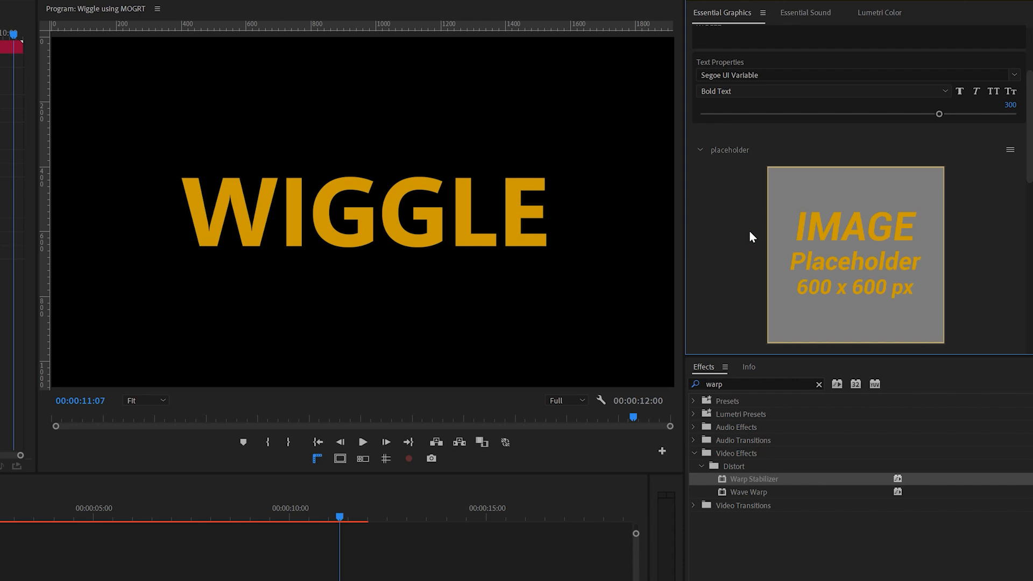
mouse_move(1027, 131)
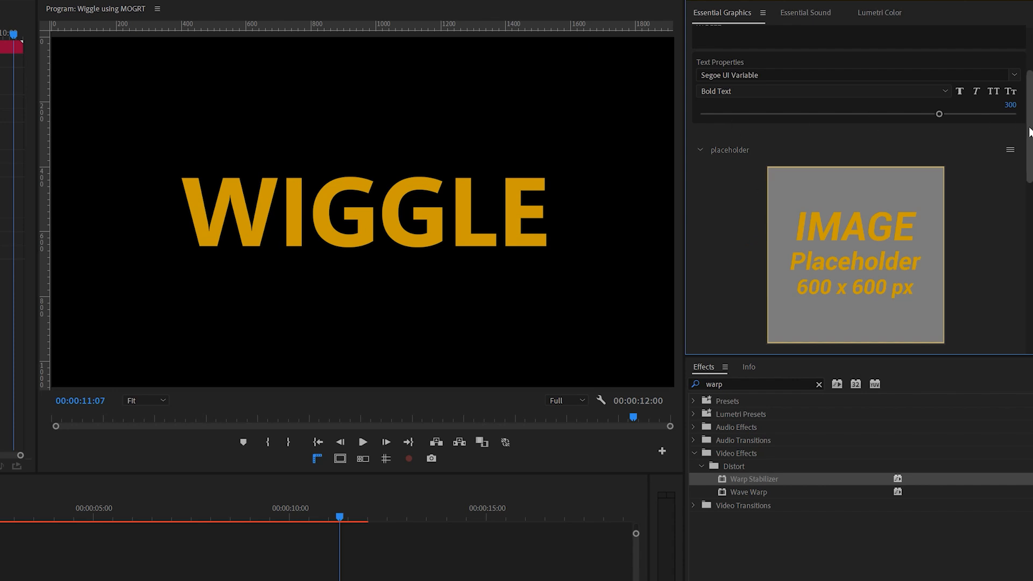
Step: Set the Wiggle Function sliders: timeIn 0, timeInLen 4, timeOut, freq and amp 100
scroll("down", 3)
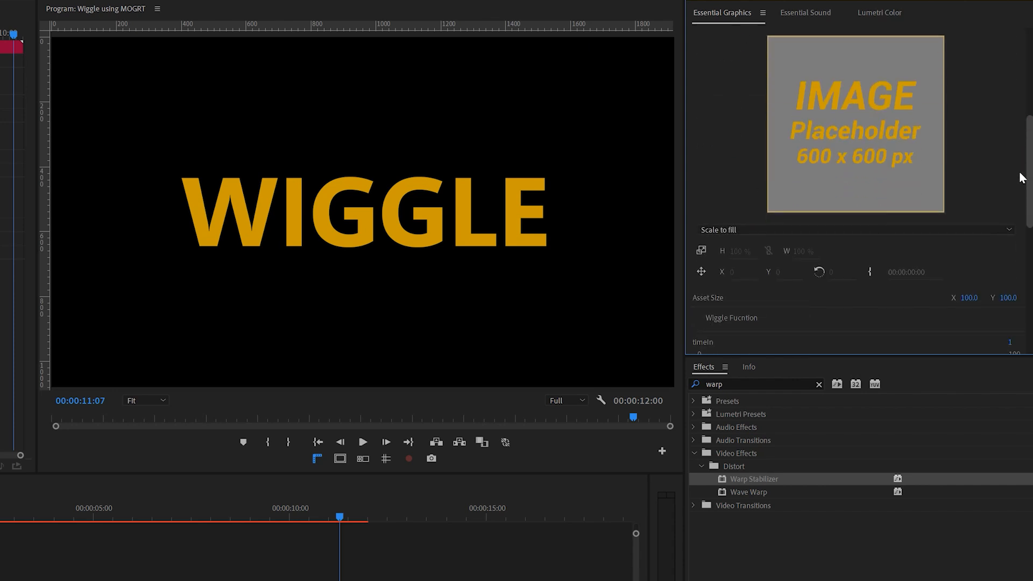
scroll("down", 3)
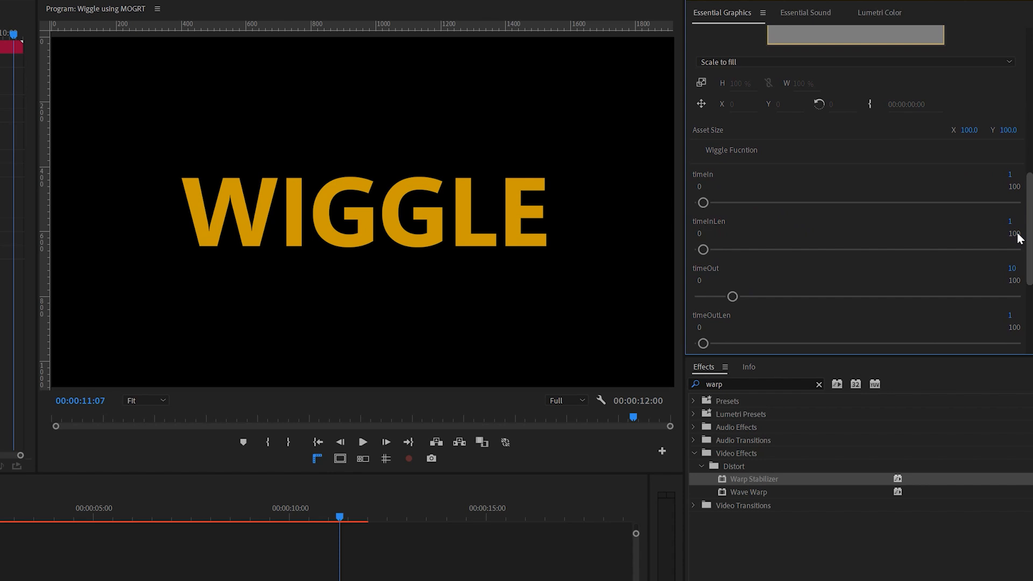
scroll("down", 3)
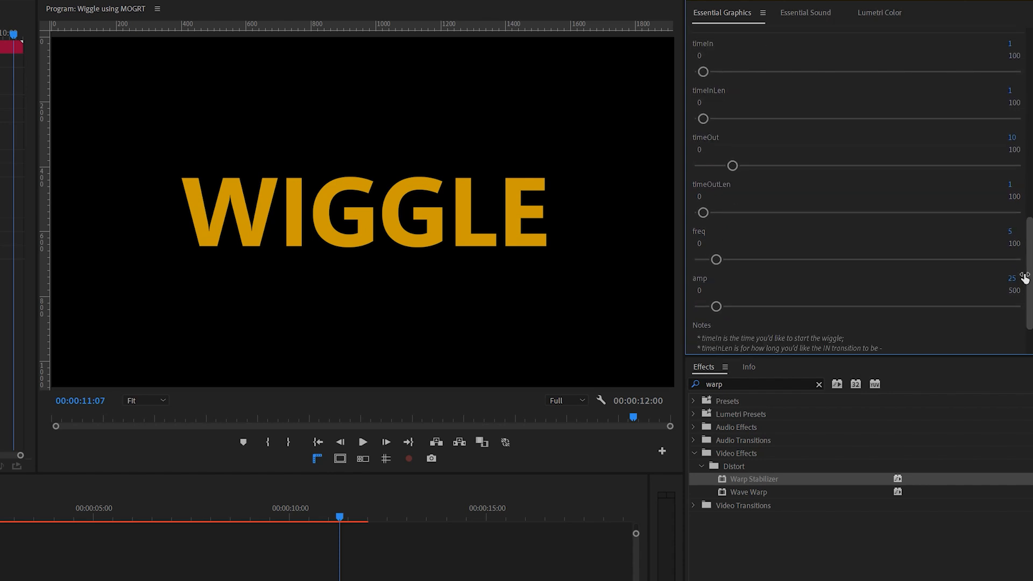
mouse_move(702, 71)
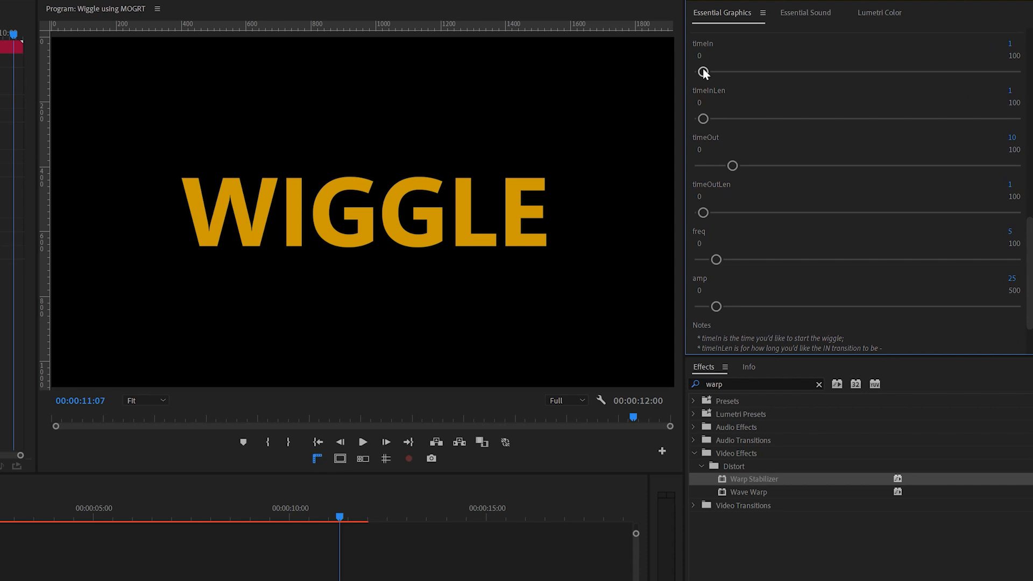
mouse_move(717, 106)
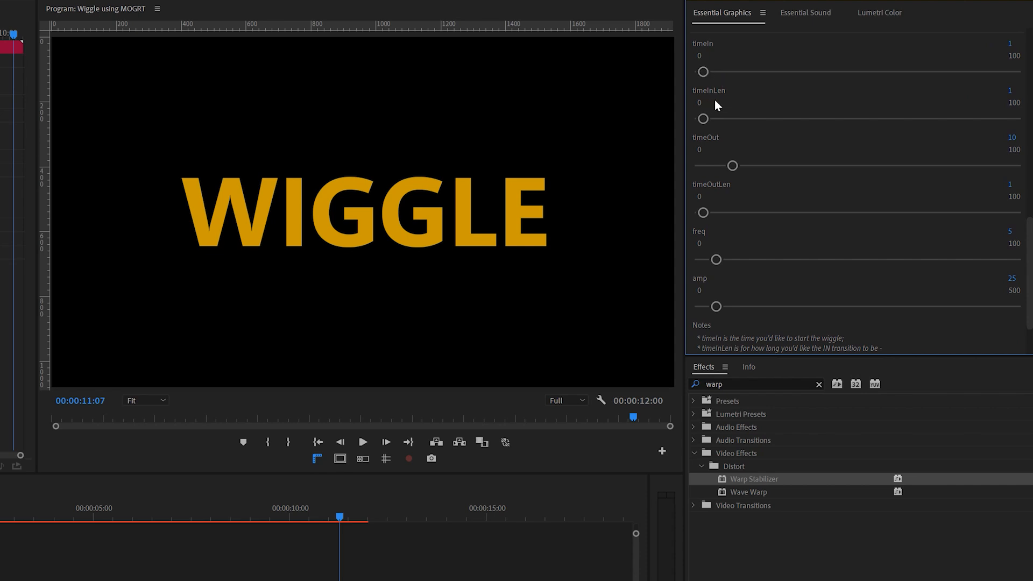
mouse_move(724, 137)
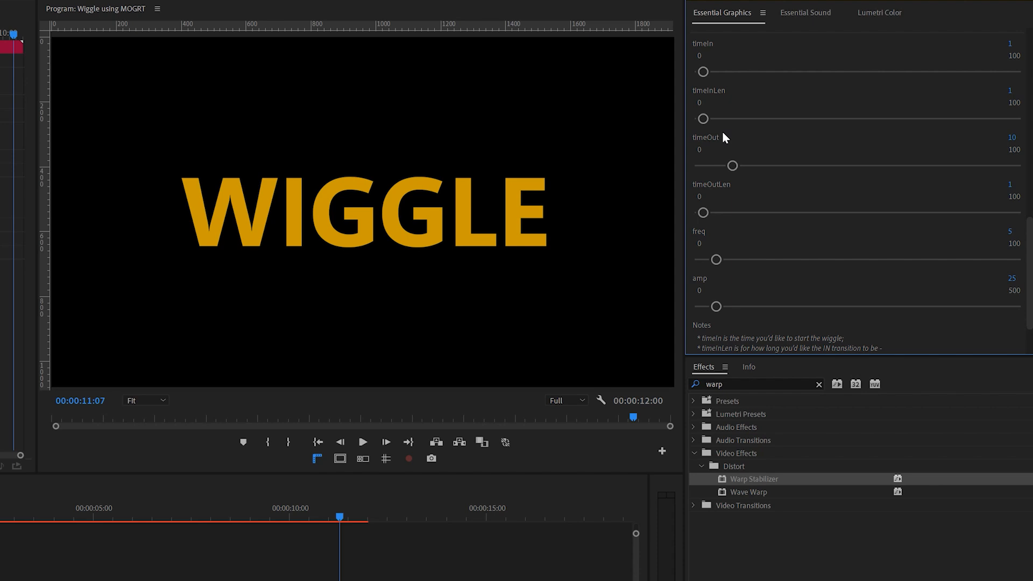
mouse_move(738, 213)
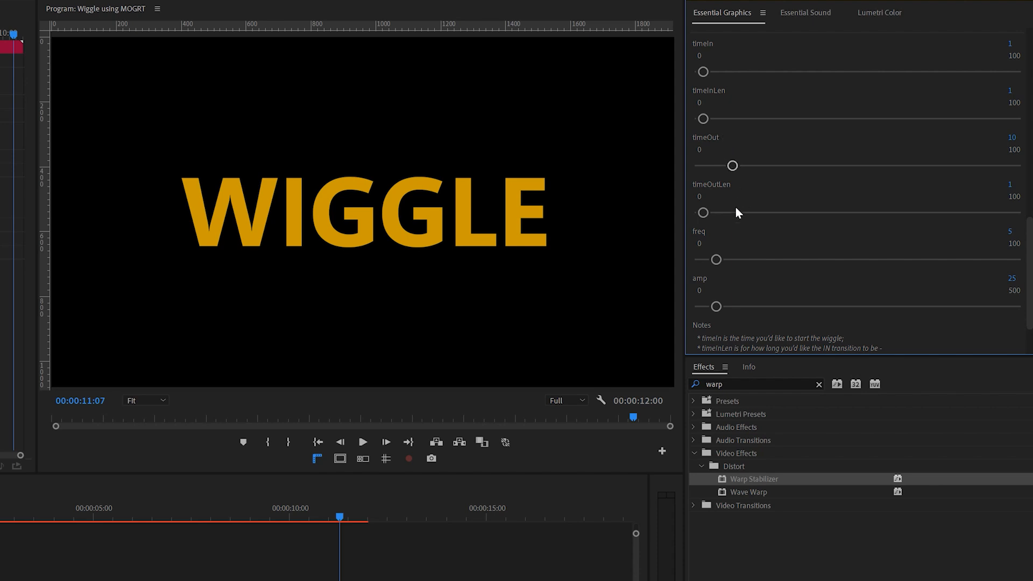
mouse_move(1025, 315)
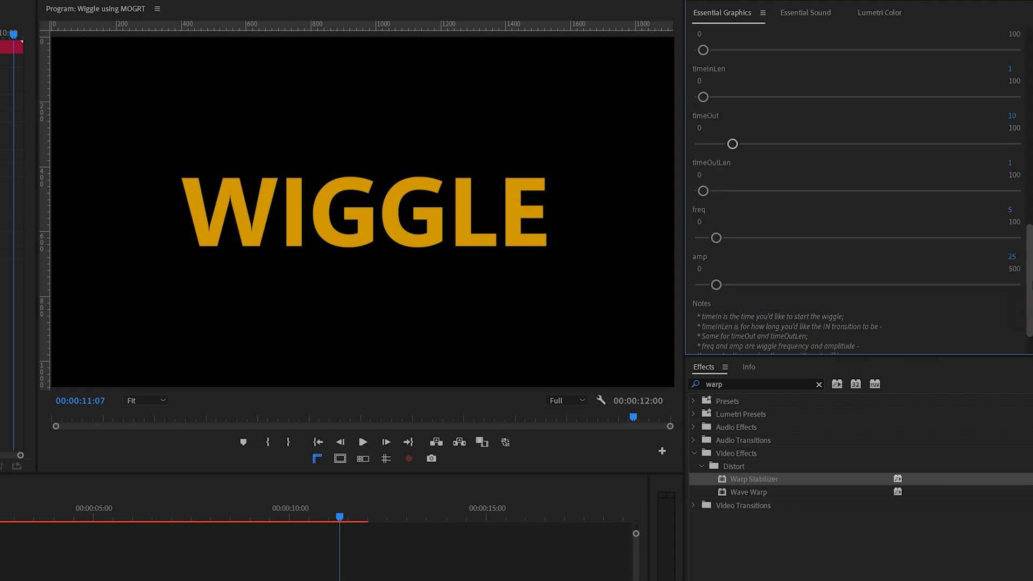
scroll("up", 3)
type("4")
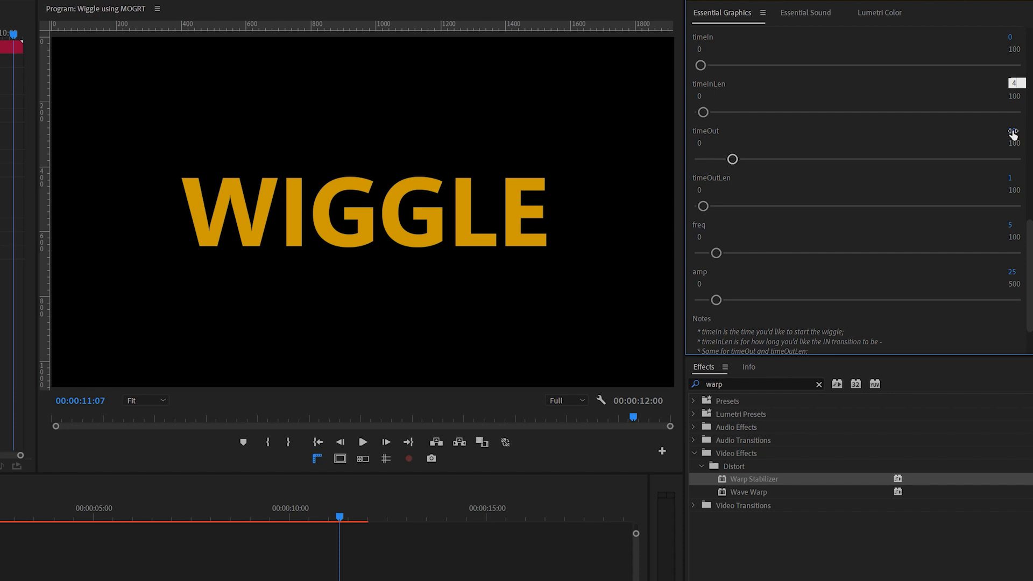
double_click(1017, 131)
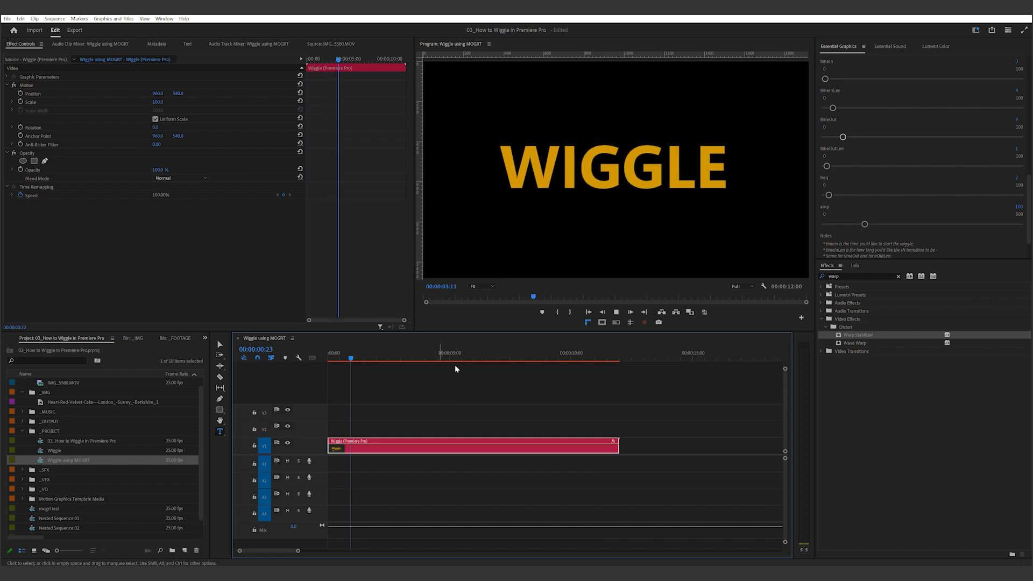
Step: Position the playhead and preview the WIGGLE title's new wiggle
left_click(460, 357)
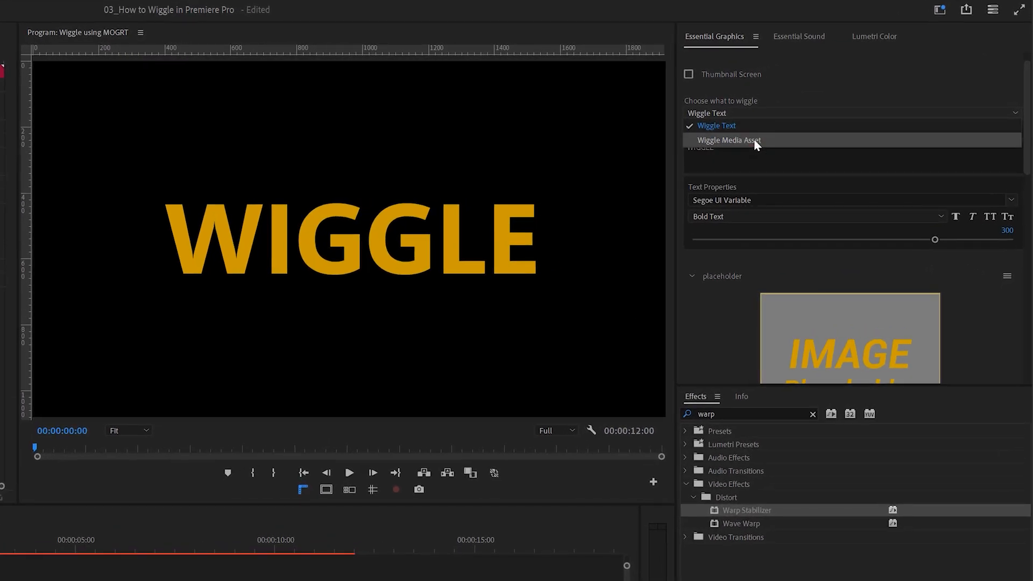
Step: Switch to Wiggle Media Asset and replace the placeholder with the red velvet cake photo
left_click(729, 140)
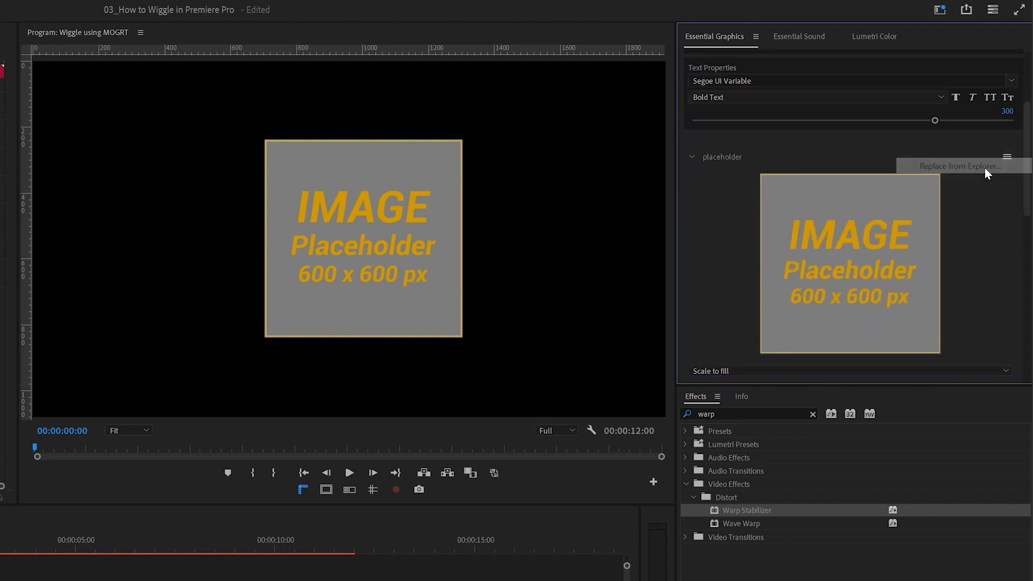
left_click(954, 166)
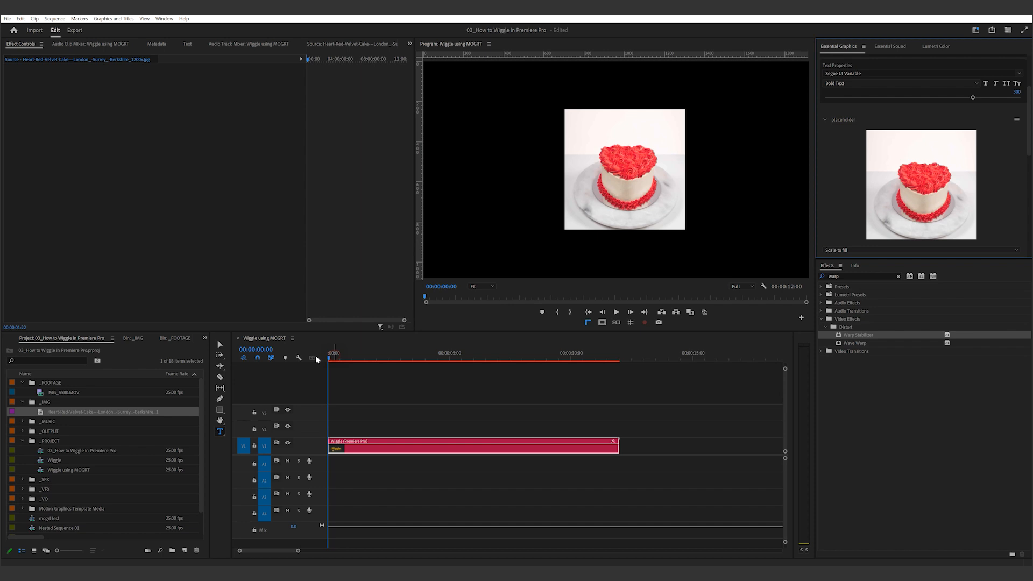
left_click(471, 447)
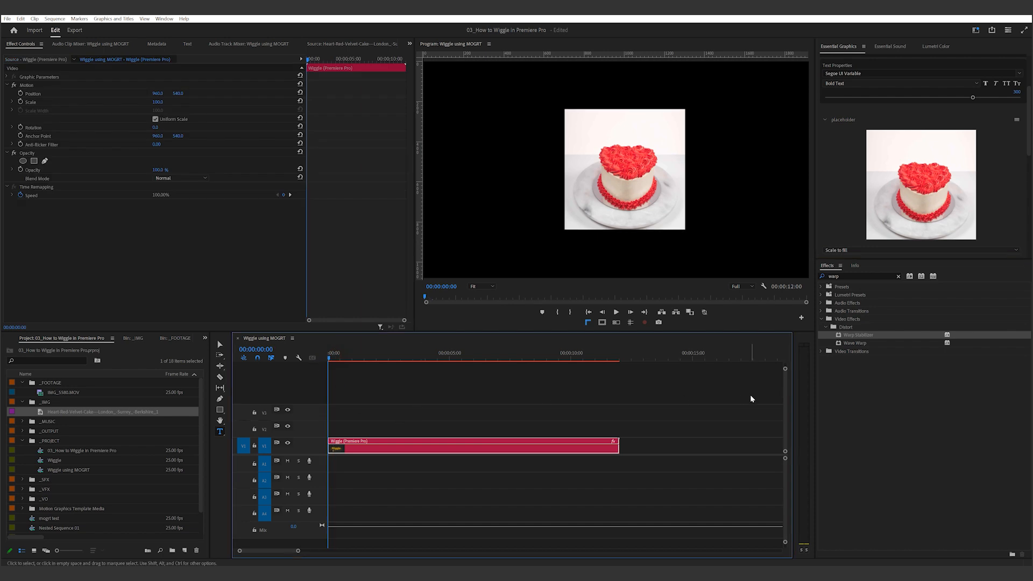